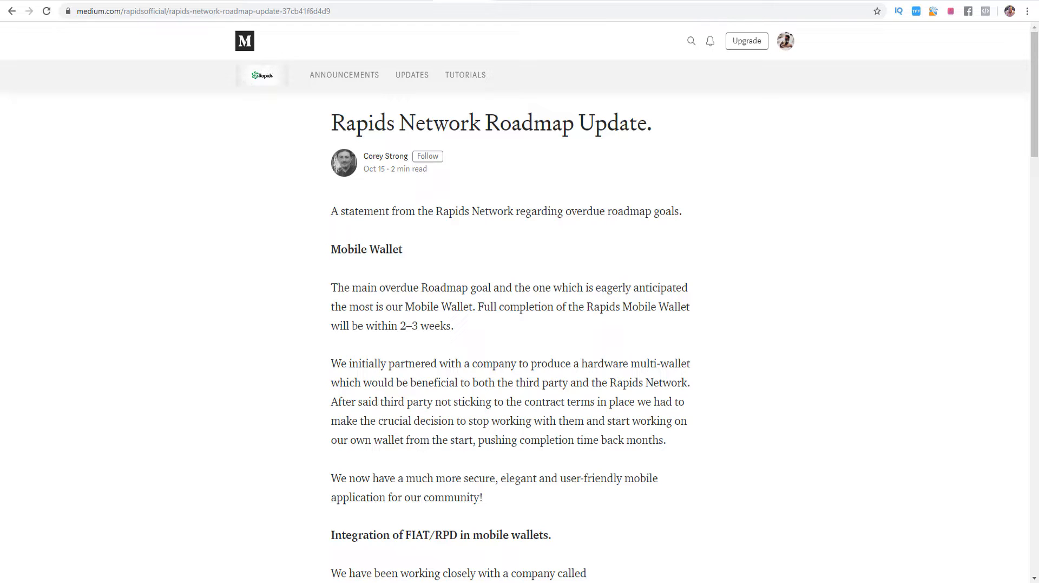
Scroll through the RPD page to its masternode stats, including annual ROI and worth.
scroll("down", 3)
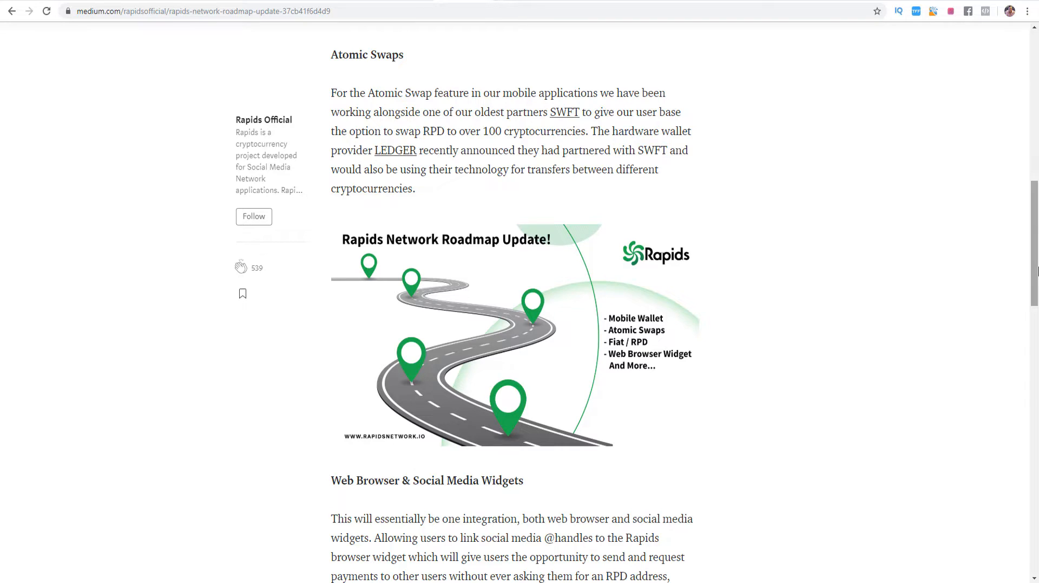
scroll("down", 3)
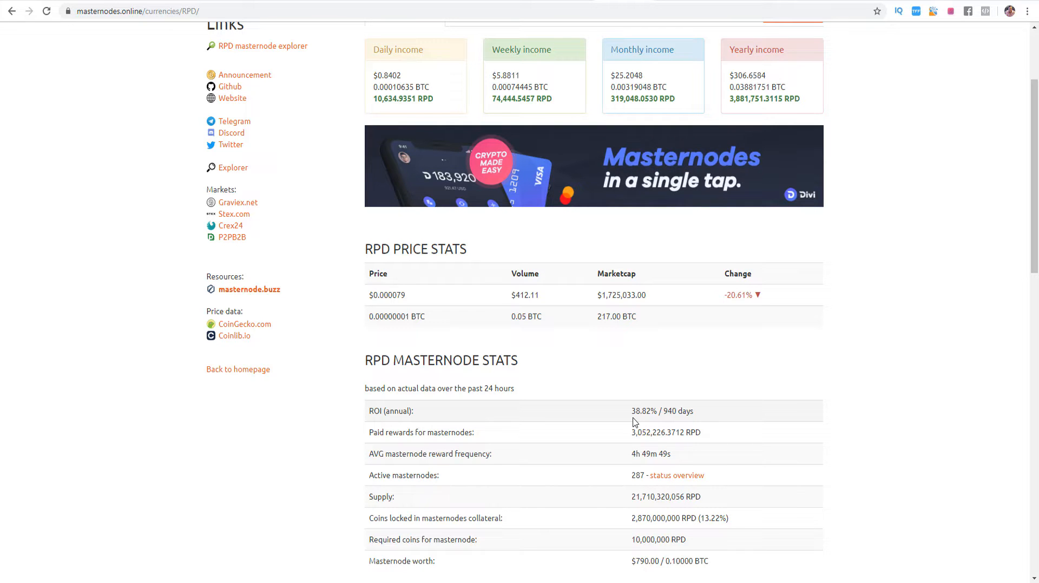
scroll("up", 3)
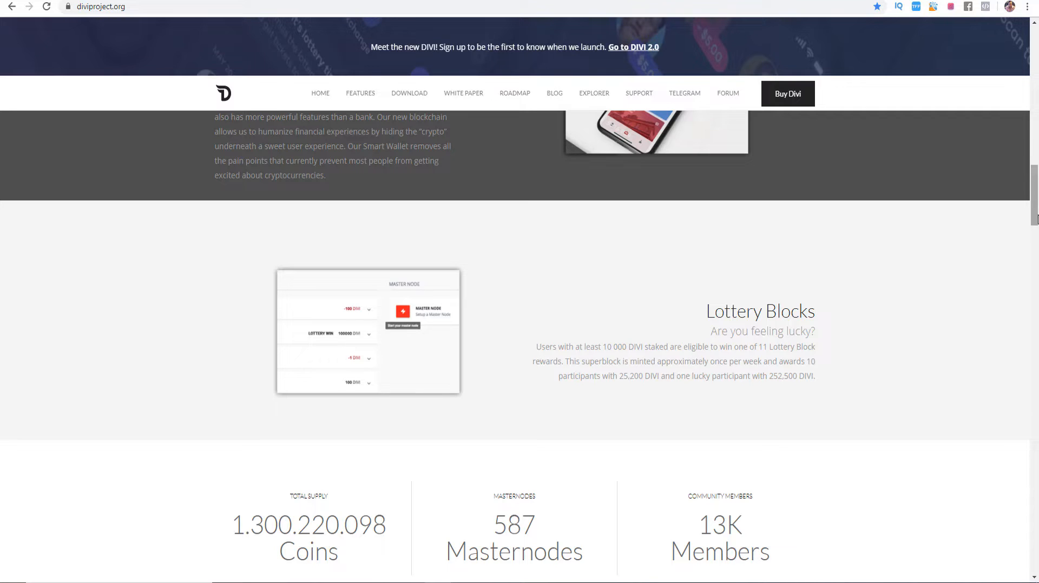
Leave the Divi homepage after reviewing Lottery Blocks, 587 masternodes and 13K members.
left_click(635, 47)
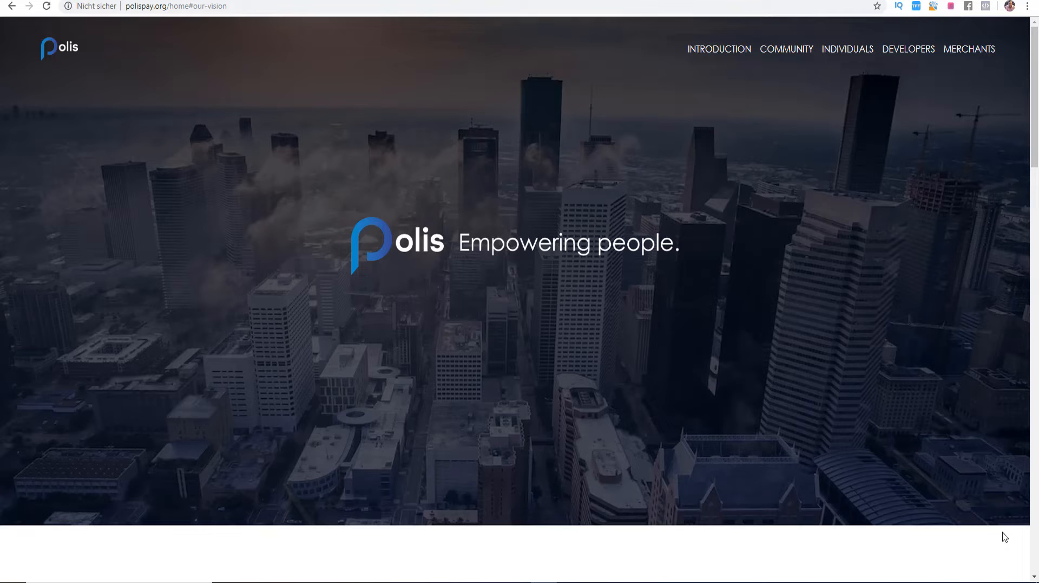
Leave the Polis 'Empowering people' homepage after viewing its hero banner.
left_click(969, 49)
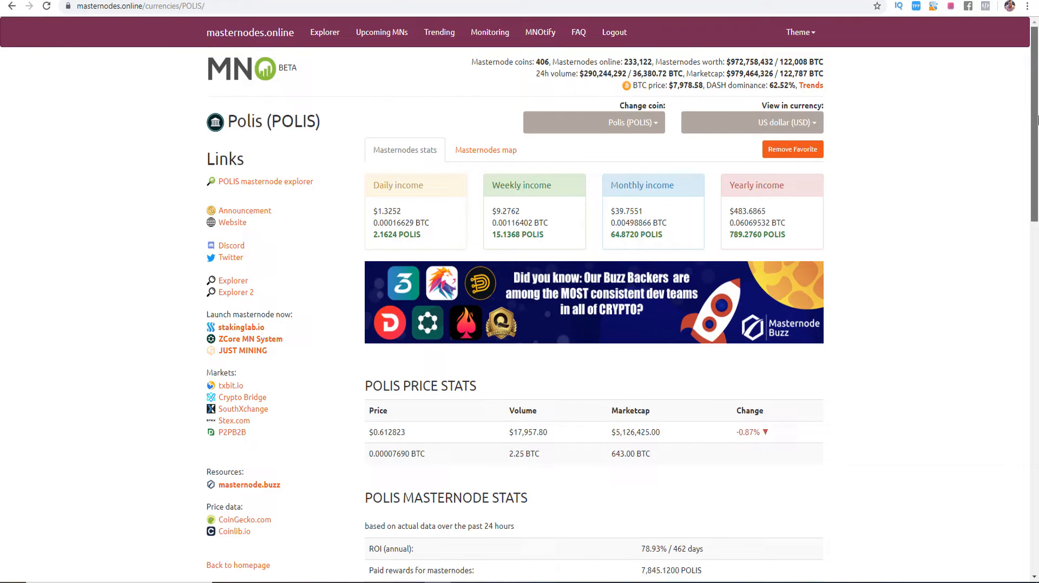
Scroll down the POLIS page to its income, price and annual ROI stats table.
scroll("down", 3)
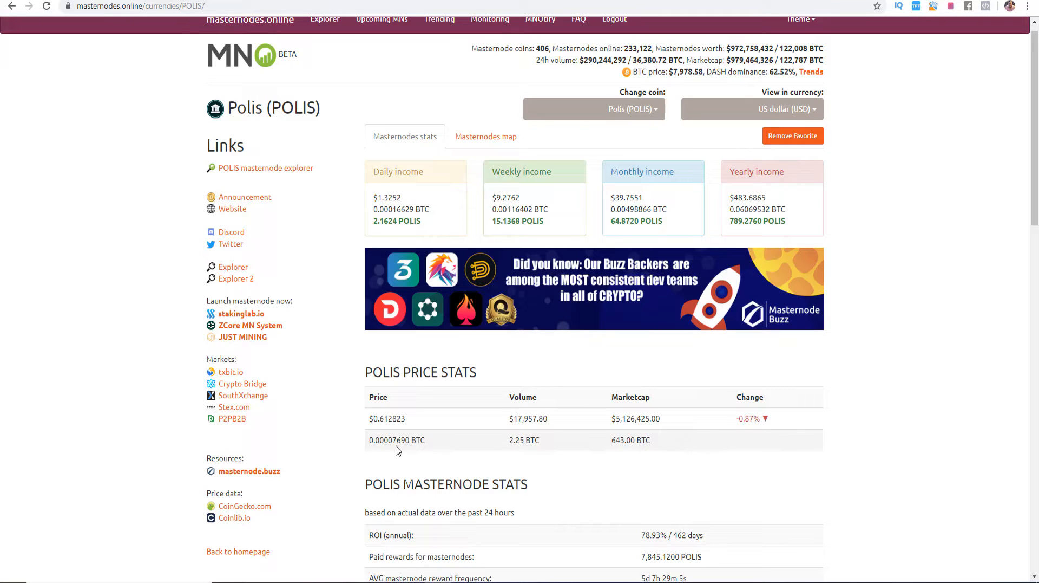
mouse_move(497, 438)
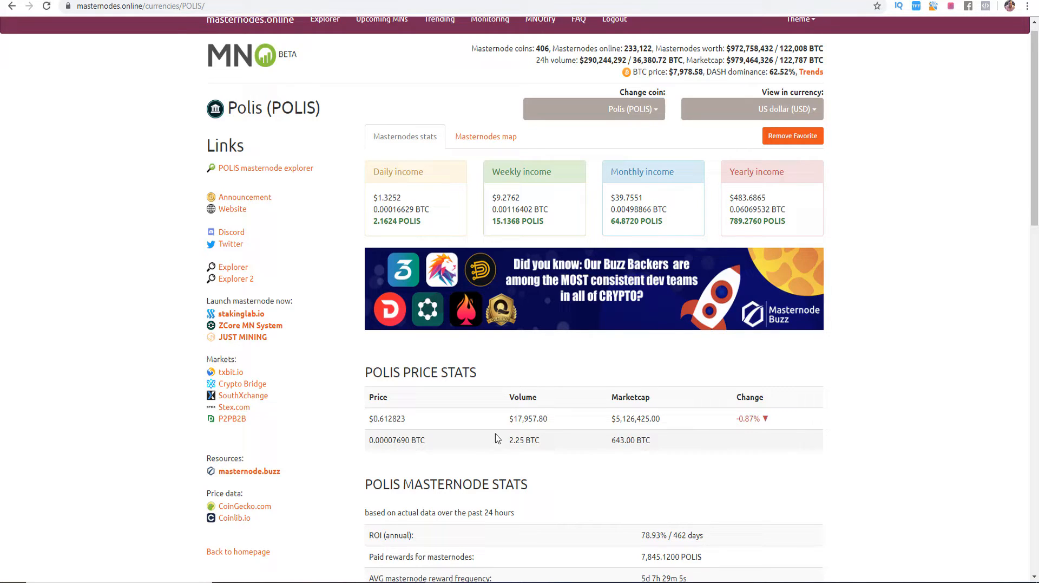
mouse_move(524, 479)
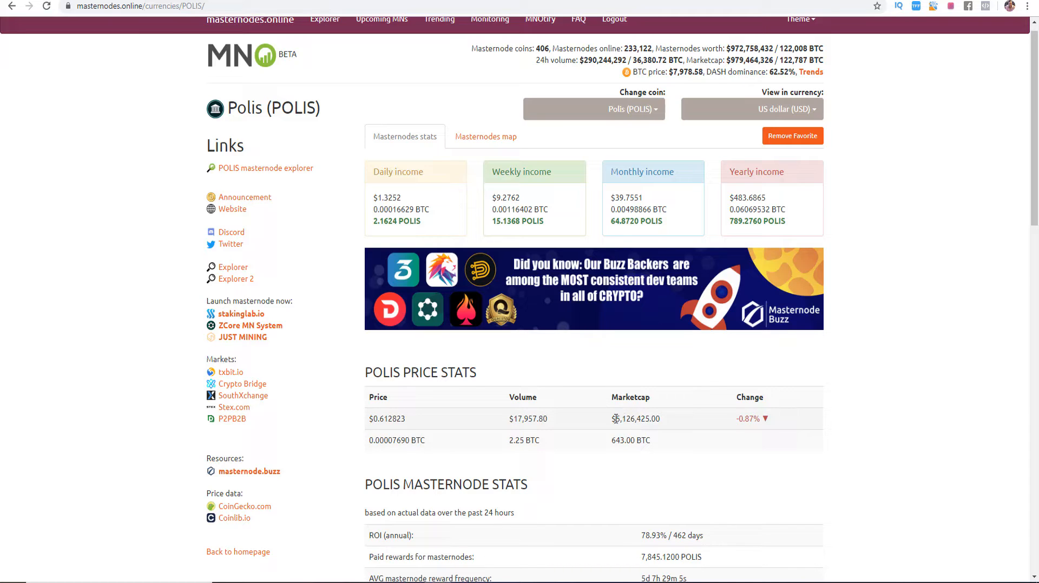
scroll("down", 3)
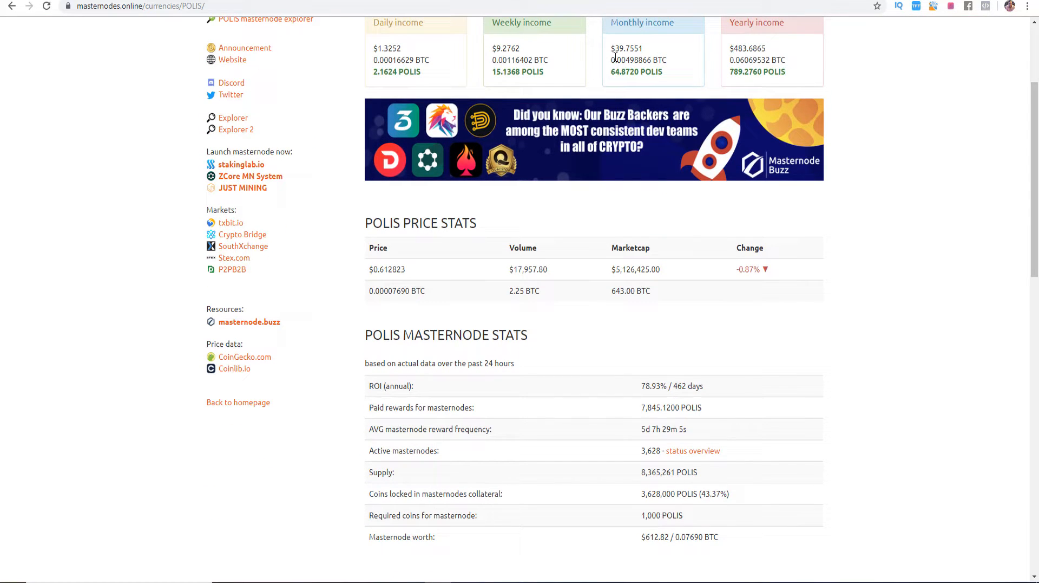
scroll("down", 3)
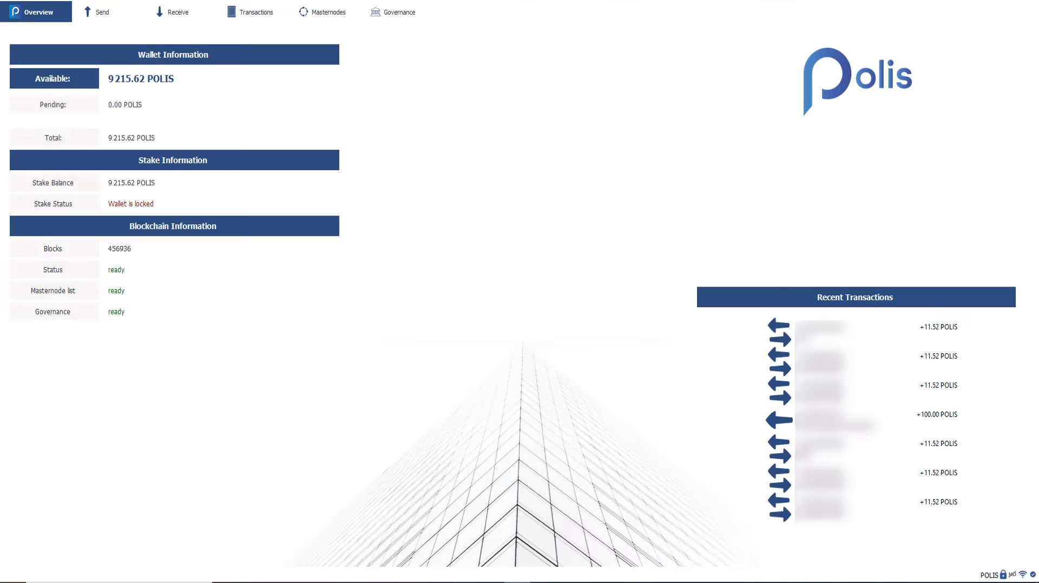
mouse_move(127, 184)
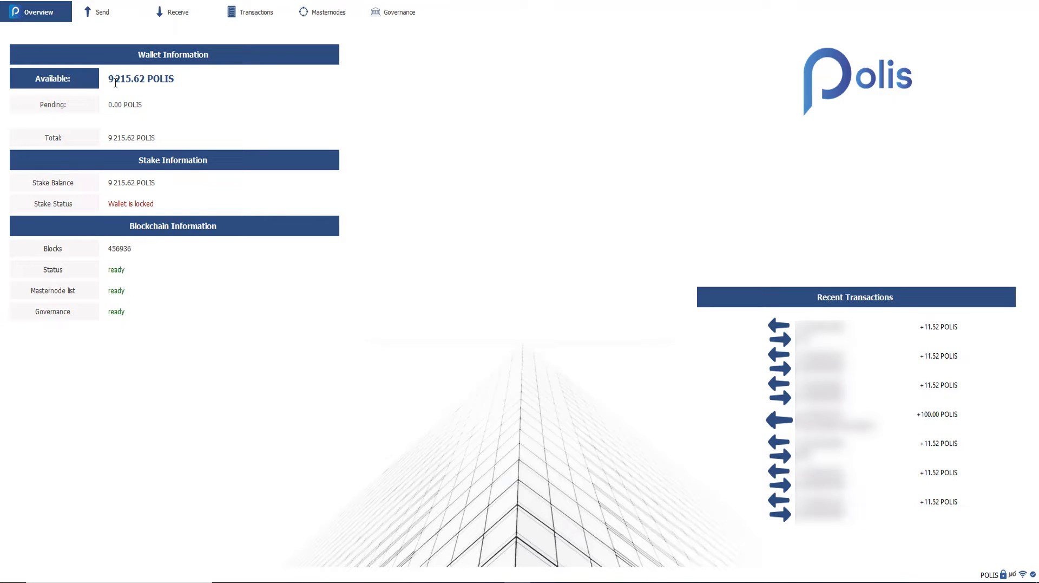
mouse_move(115, 83)
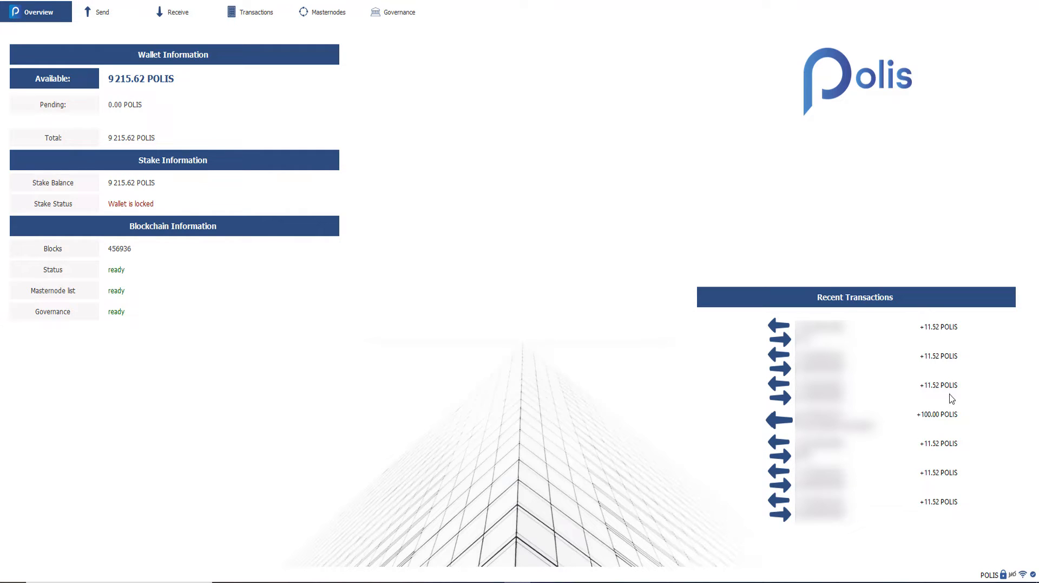
mouse_move(932, 341)
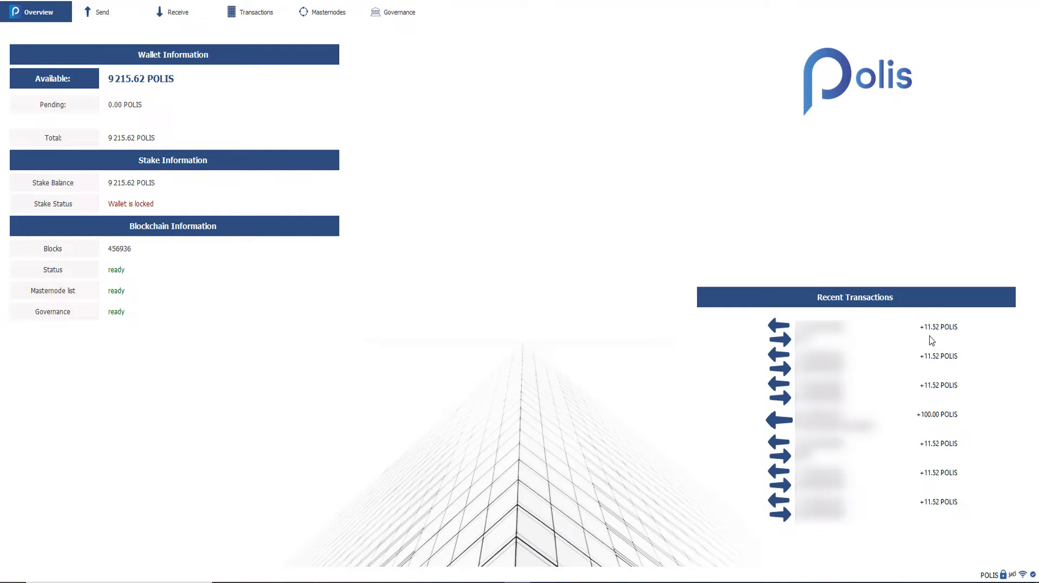
mouse_move(929, 332)
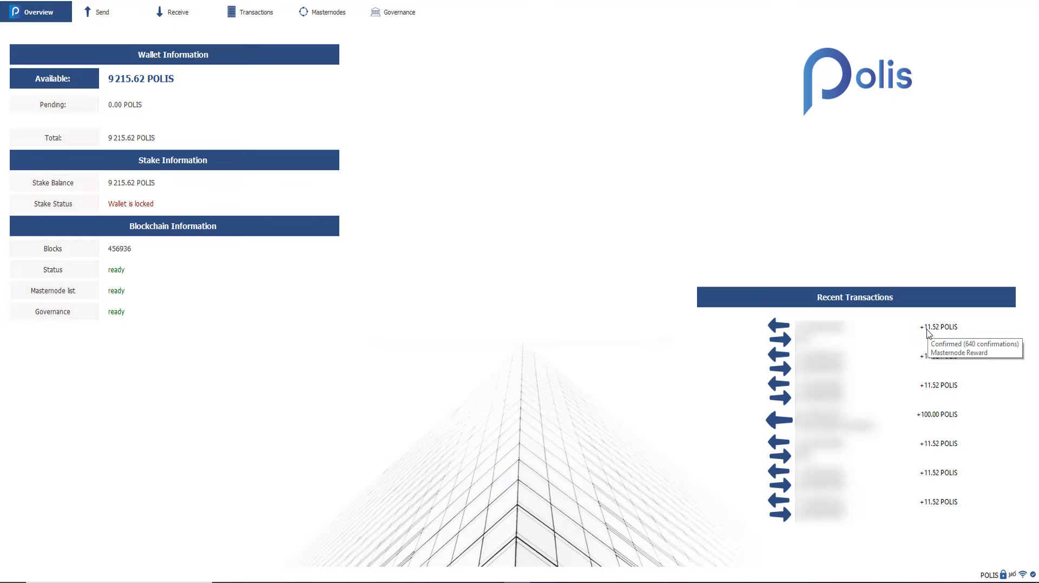
mouse_move(404, 25)
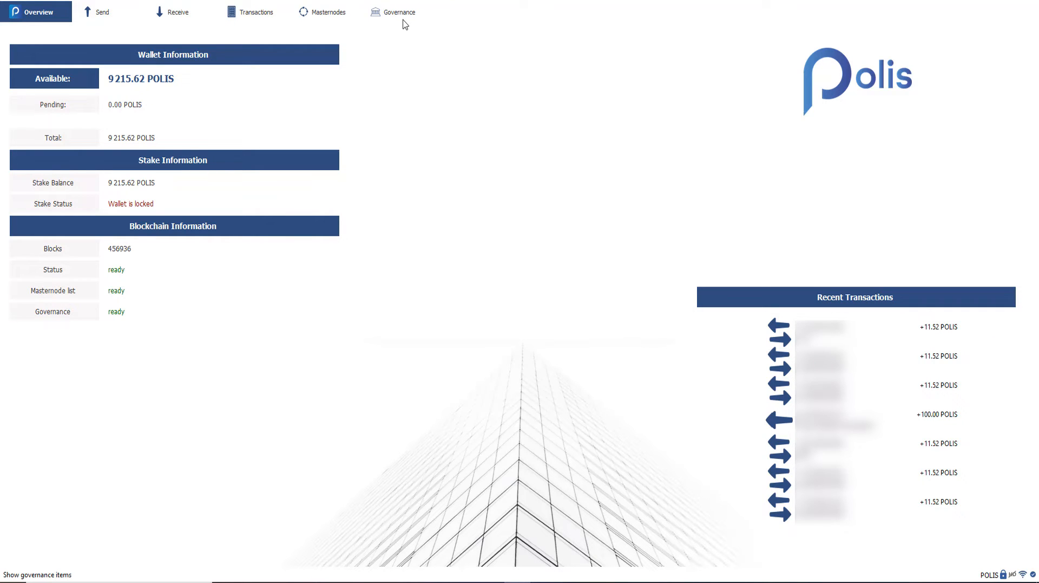
Leave the Polis Core wallet overview after checking balance and masternode rewards.
left_click(398, 11)
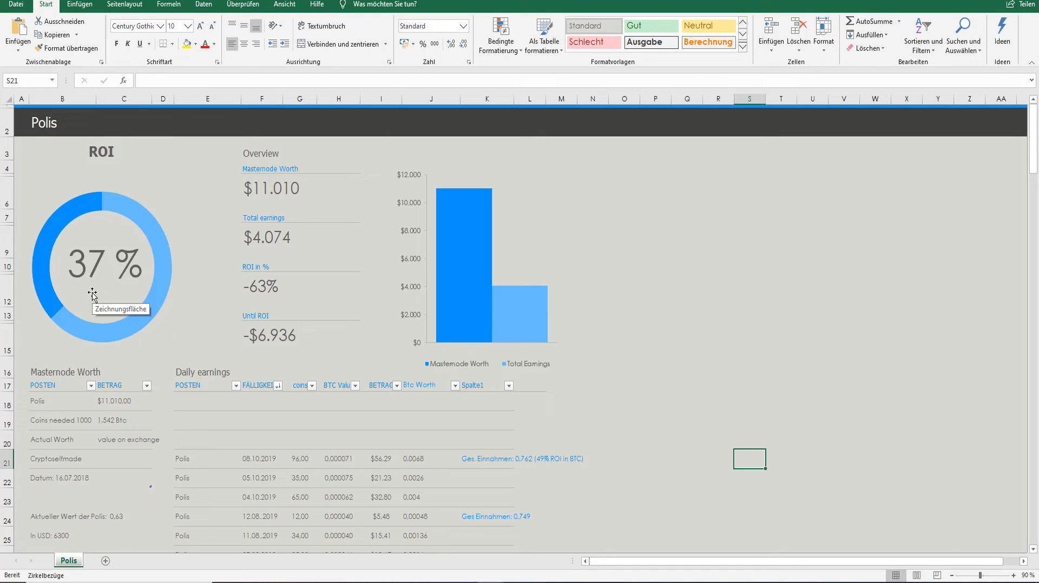
mouse_move(258, 435)
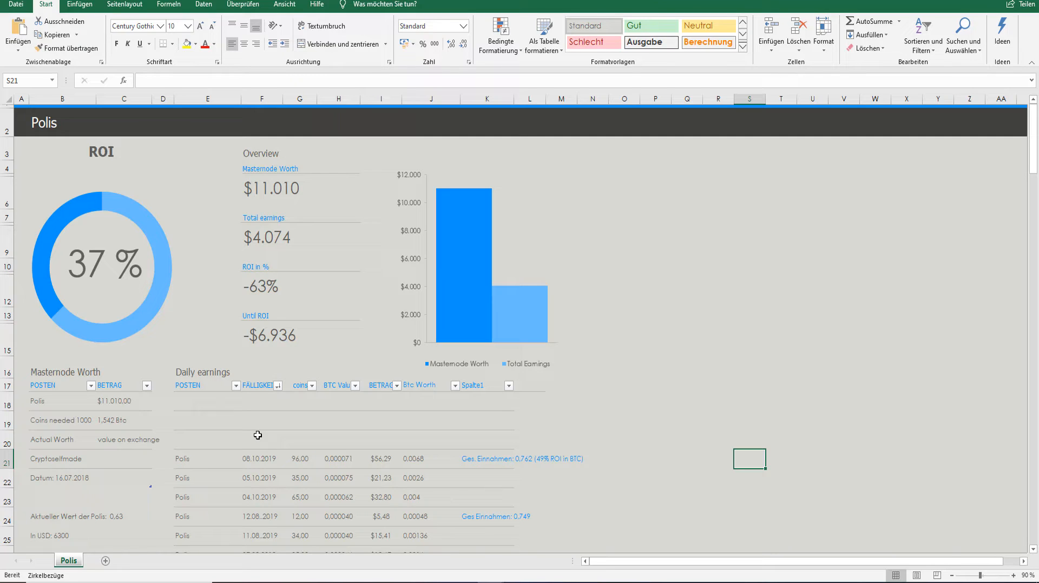
mouse_move(286, 191)
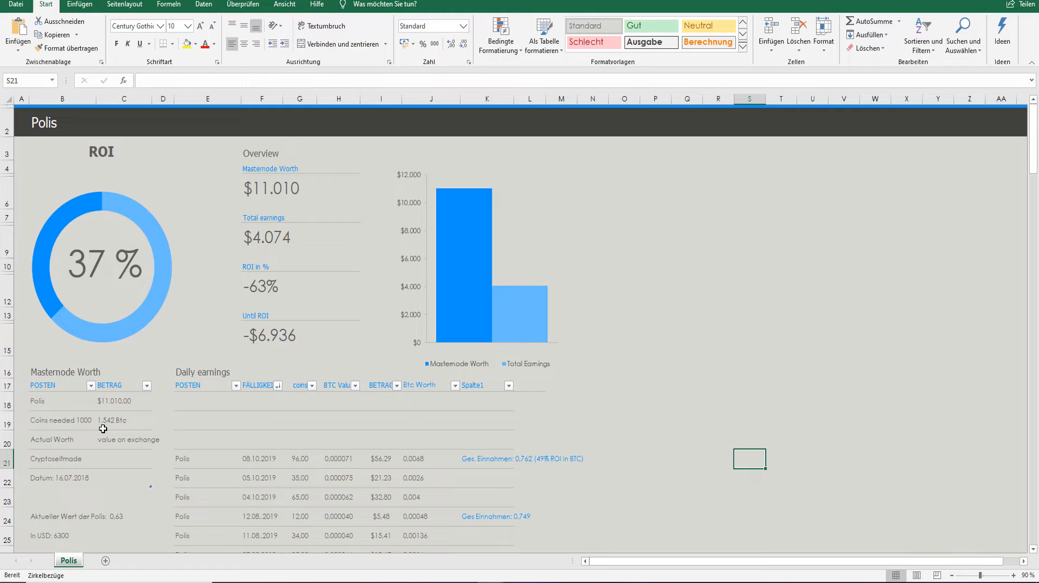
mouse_move(64, 493)
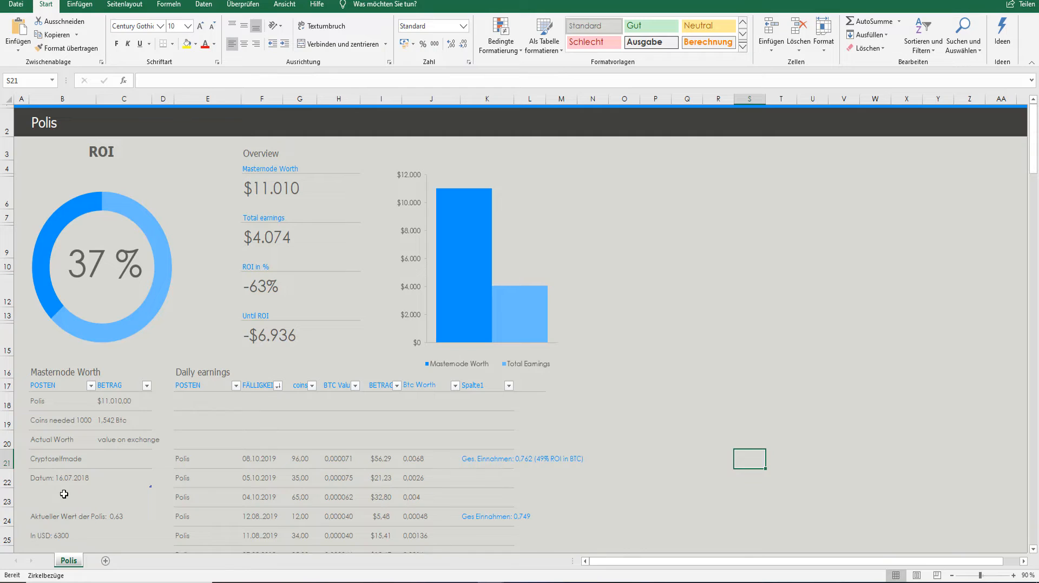
Select cell B25 on the Polis sheet to check the USD masternode worth.
left_click(54, 535)
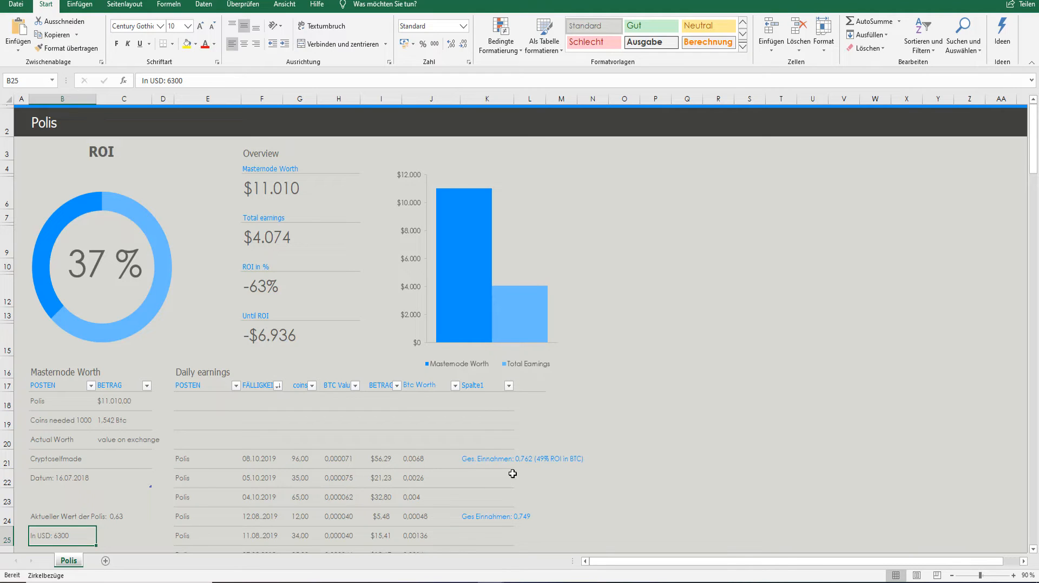
mouse_move(531, 463)
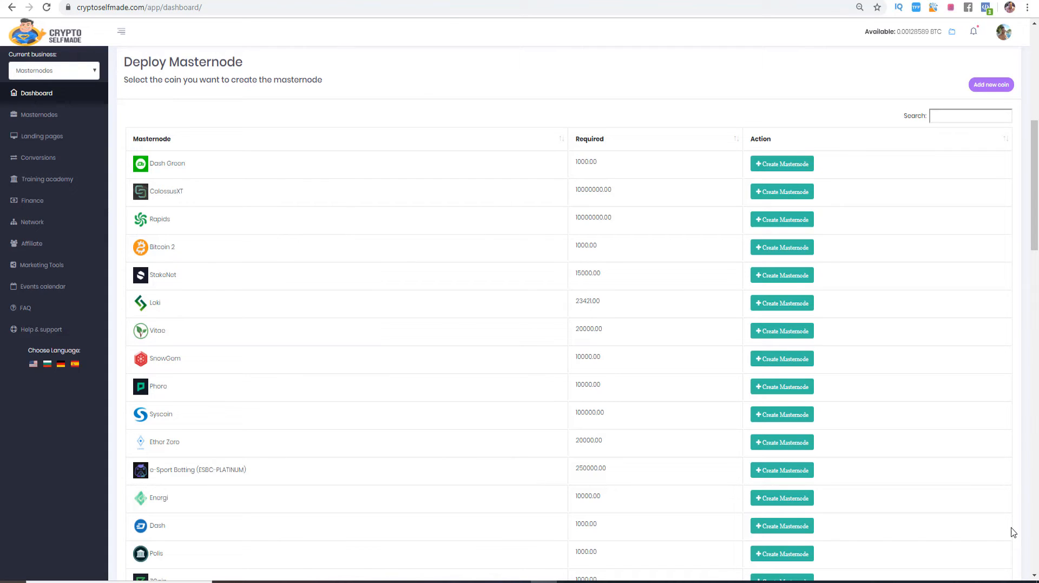
mouse_move(988, 249)
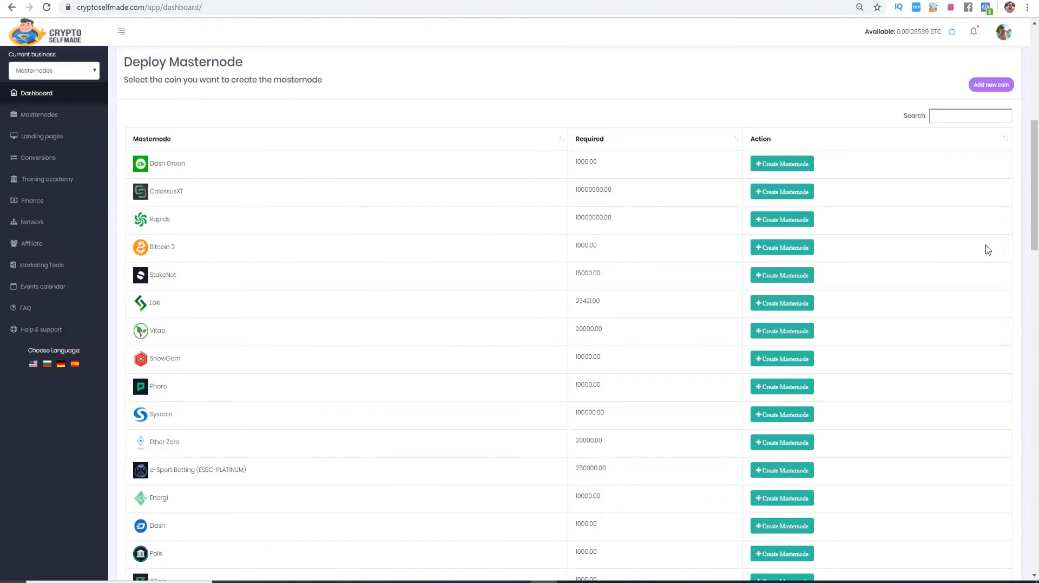
Search 'polis' in the Deploy Masternode list to show only the Polis coin.
type("polis")
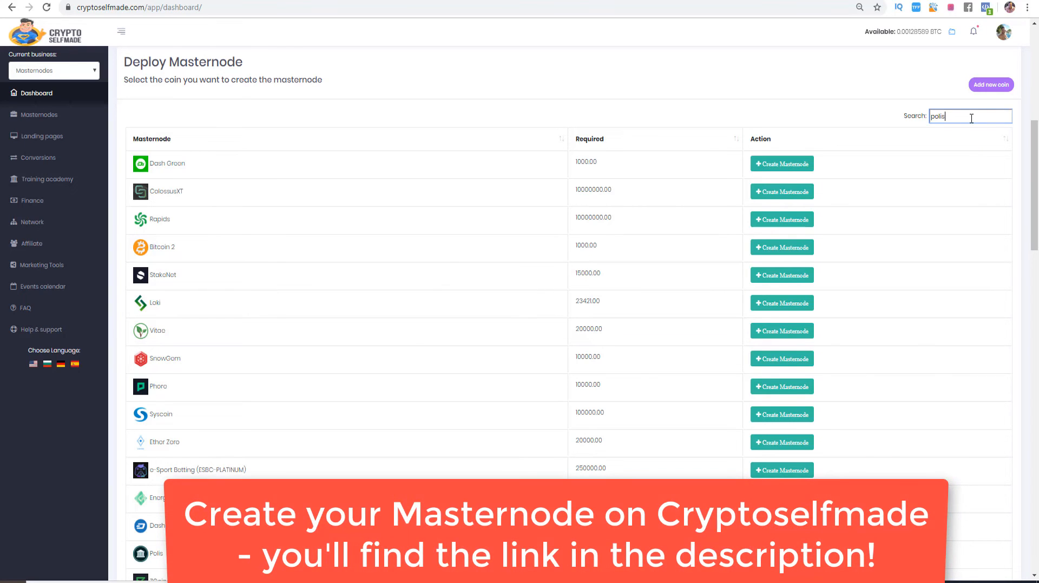
type("polis")
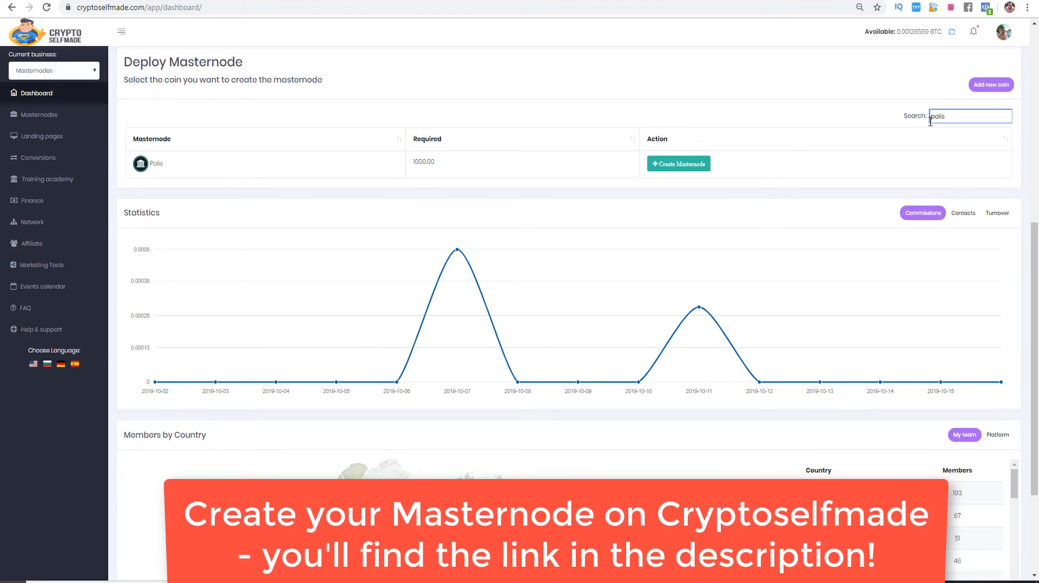